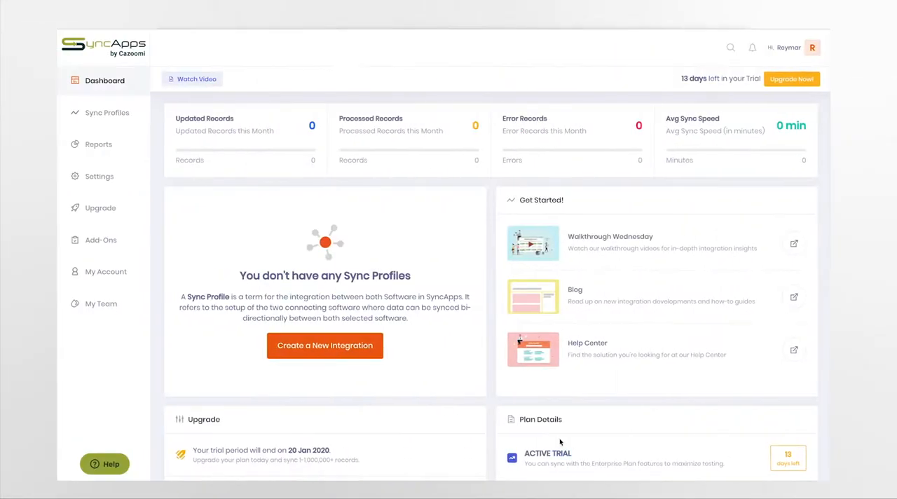
Start a new integration from the SyncApps Dashboard.
{"action": "left_click", "coordinate": [324, 345]}
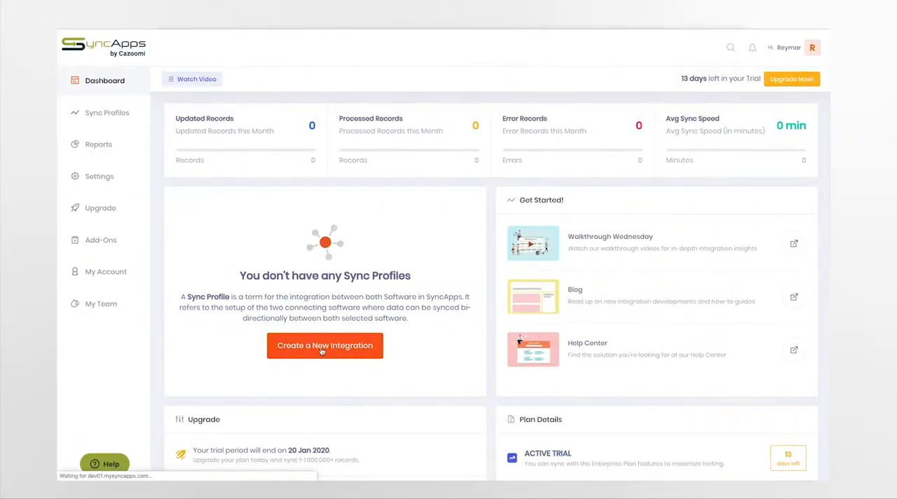
{"action": "left_click", "coordinate": [325, 346]}
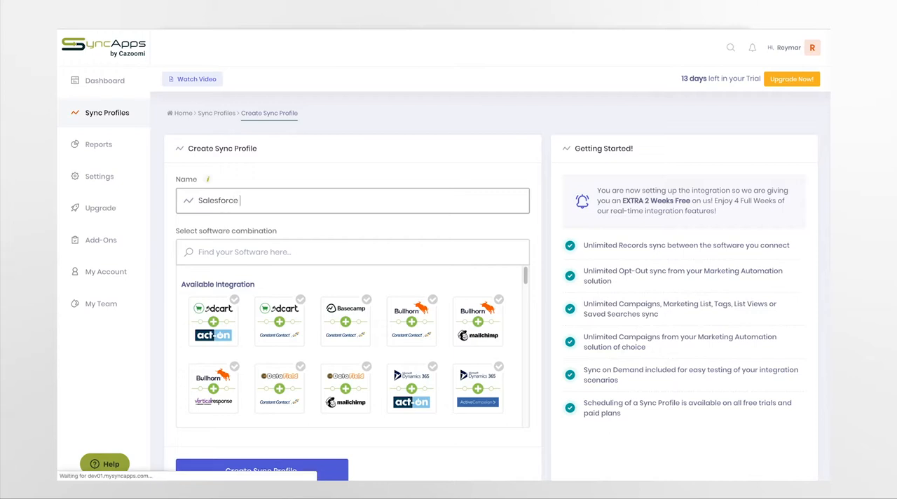
Name the profile 'Salesforce to Mailchimp', choose the Salesforce + Mailchimp pairing, and create it.
{"action": "type", "text": "to Mail"}
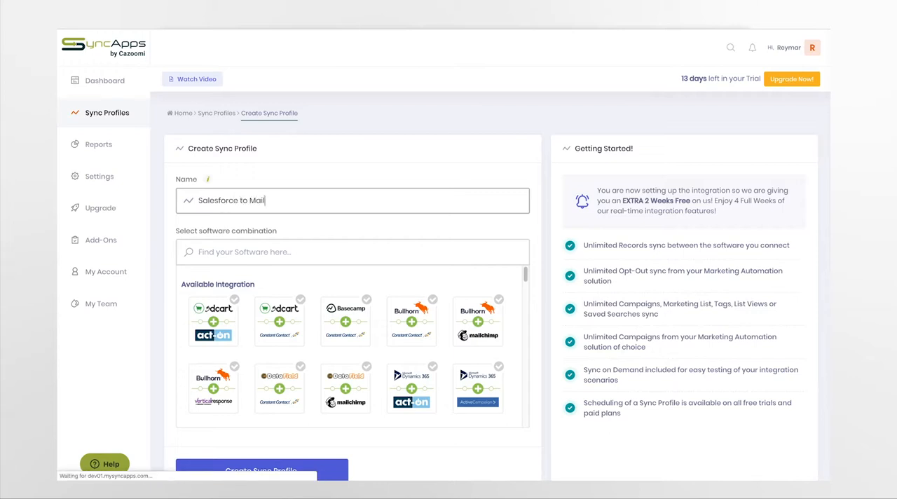
{"action": "type", "text": "chimp"}
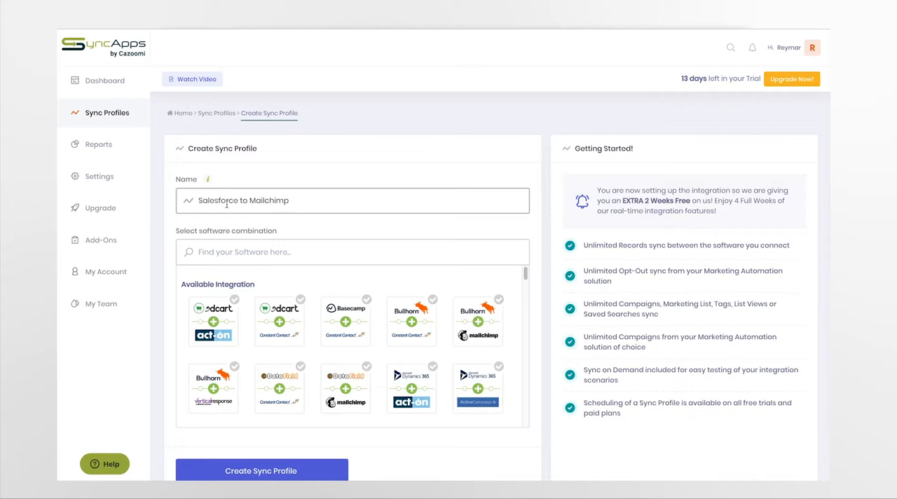
{"action": "type", "text": "sales"}
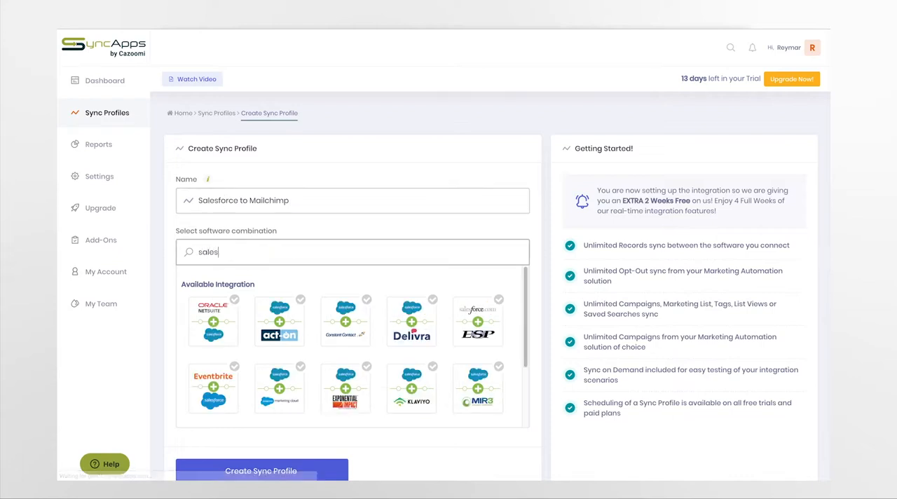
{"action": "type", "text": "force to ma"}
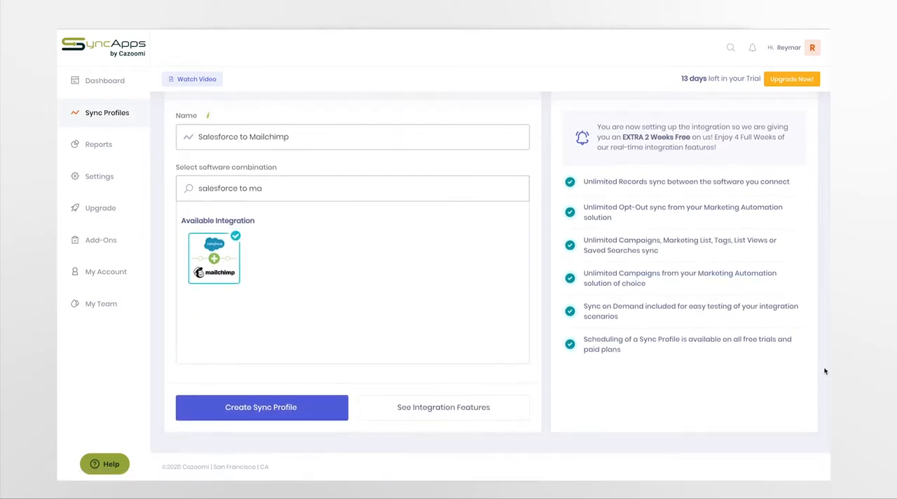
{"action": "left_click", "coordinate": [261, 408]}
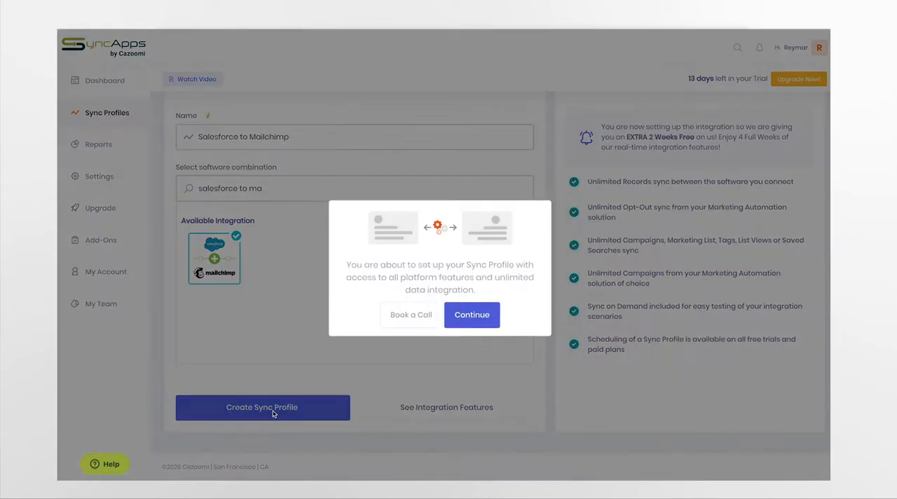
{"action": "left_click", "coordinate": [472, 314]}
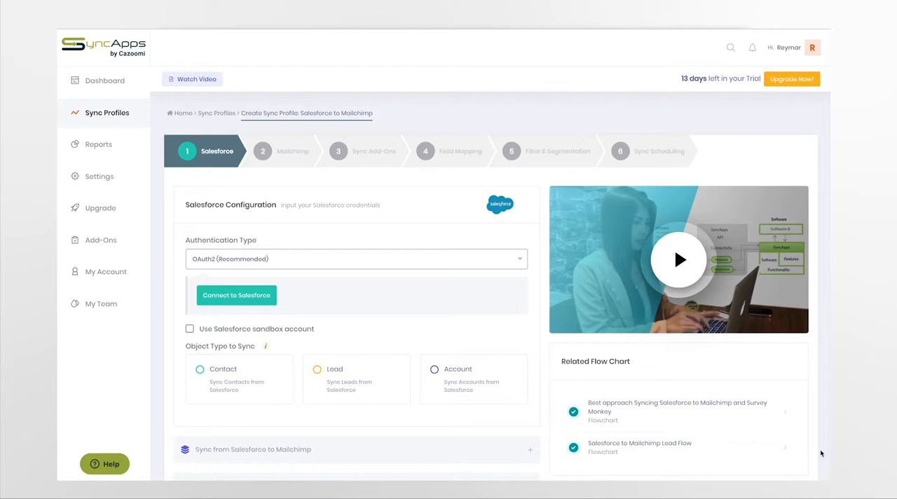
Connect Salesforce, enable syncing a Campaign or Marketing List, and proceed to Mailchimp.
{"action": "left_click", "coordinate": [236, 295]}
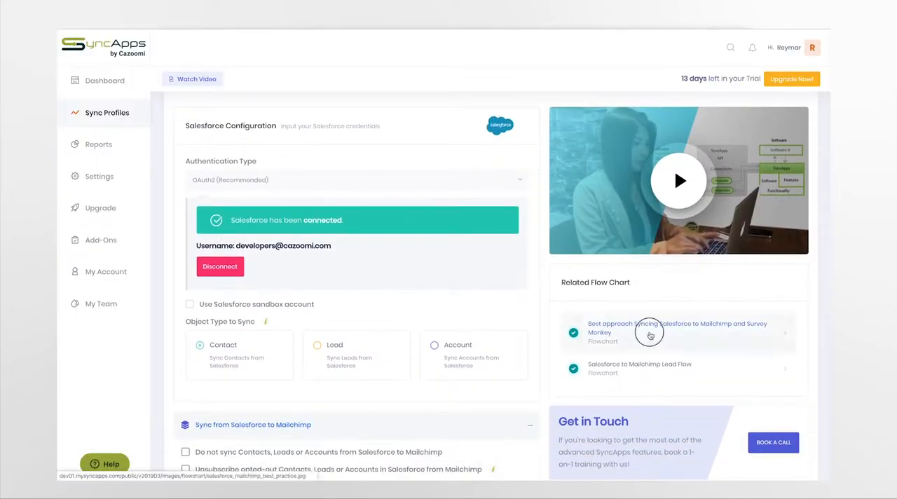
{"action": "scroll", "scroll_direction": "down", "scroll_amount": 3}
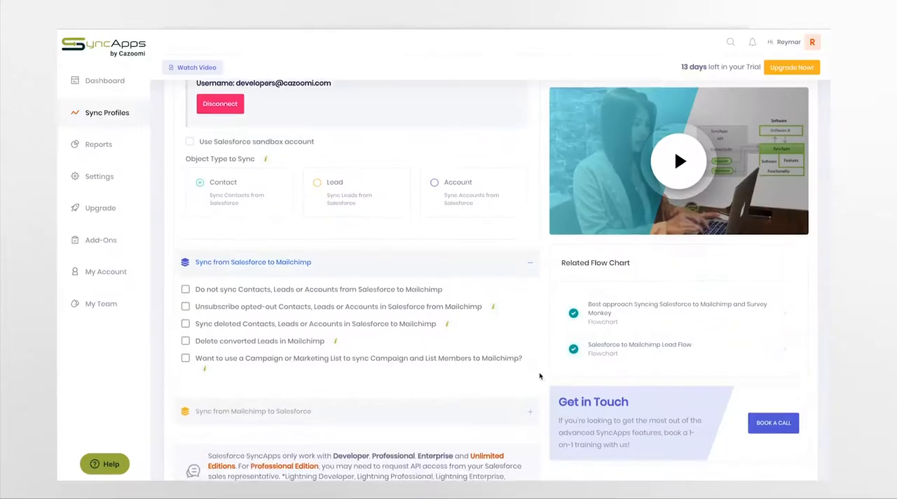
{"action": "left_click", "coordinate": [185, 358]}
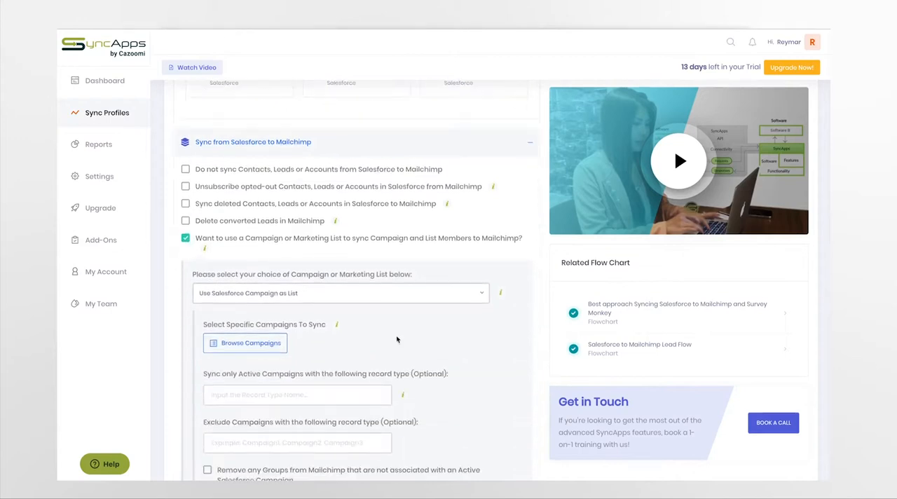
{"action": "scroll", "scroll_direction": "up", "scroll_amount": 3}
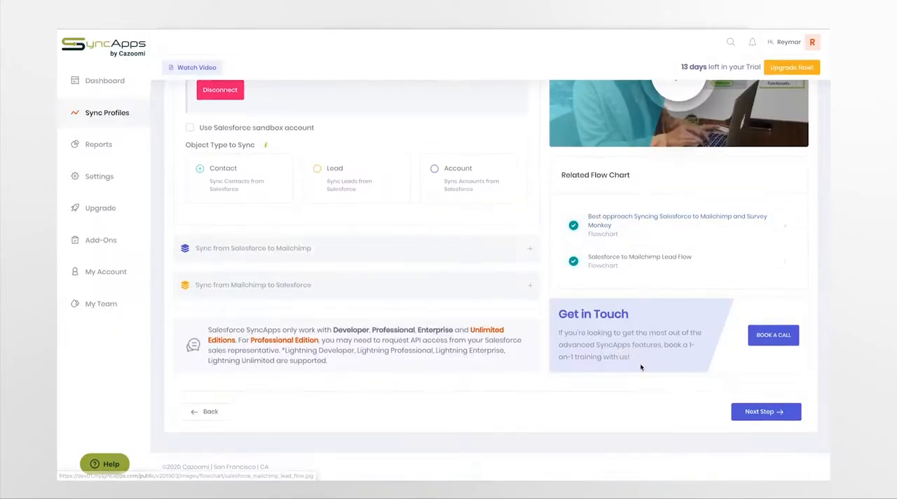
{"action": "left_click", "coordinate": [766, 411]}
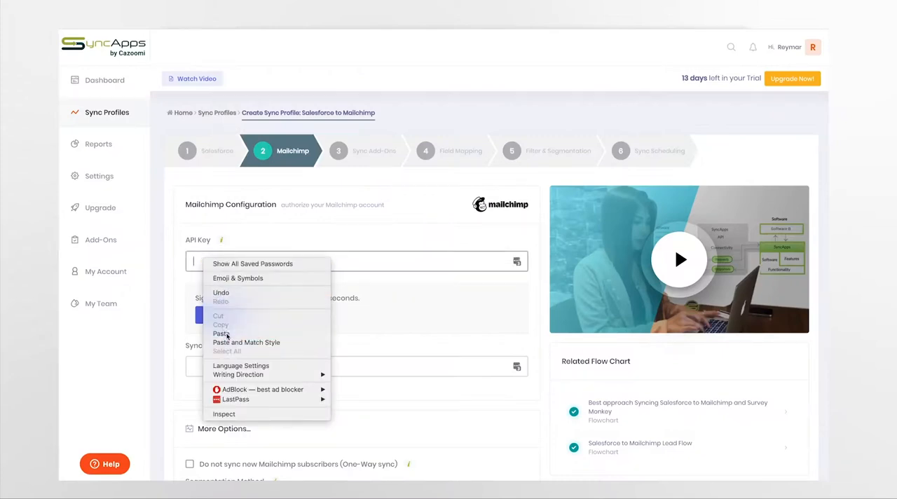
Paste the Mailchimp API key and enable filtering from Salesforce to Mailchimp.
{"action": "left_click", "coordinate": [221, 333]}
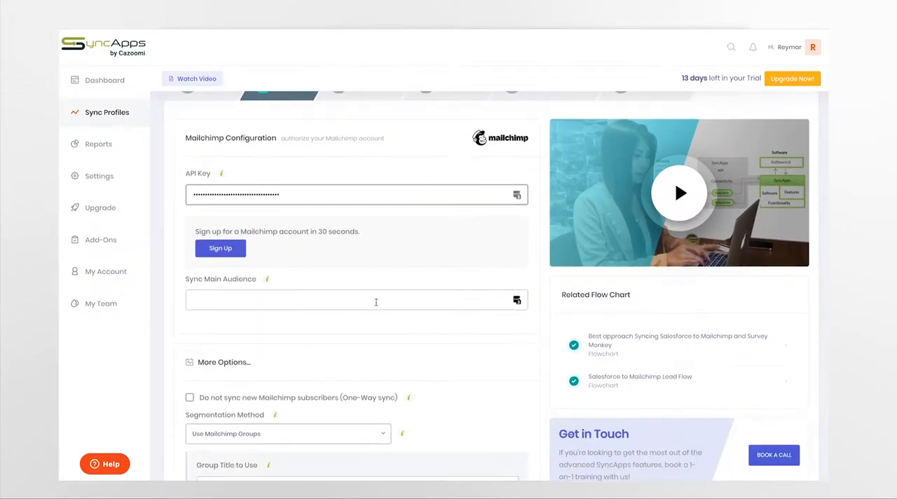
{"action": "type", "text": "Repea"}
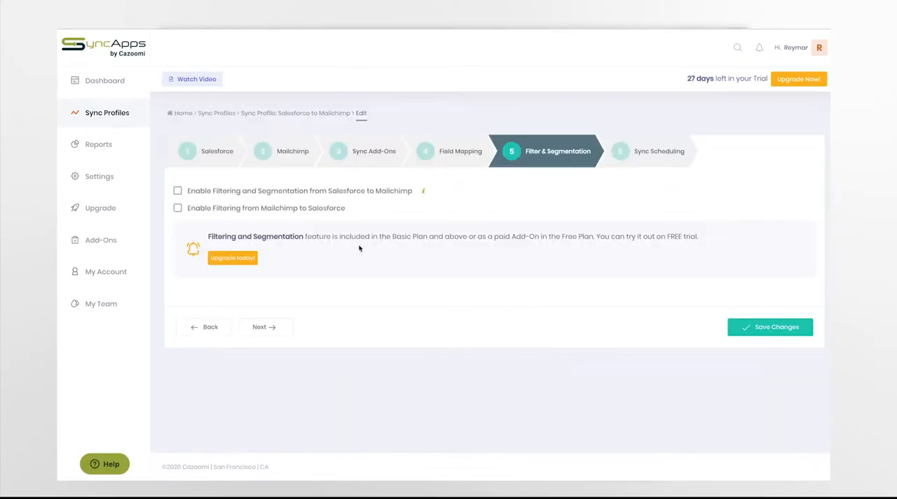
{"action": "left_click", "coordinate": [177, 191]}
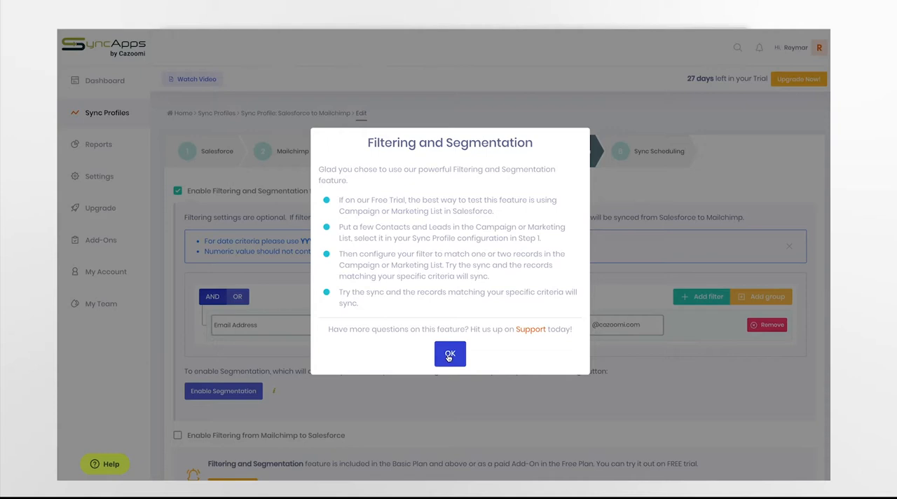
{"action": "left_click", "coordinate": [450, 353]}
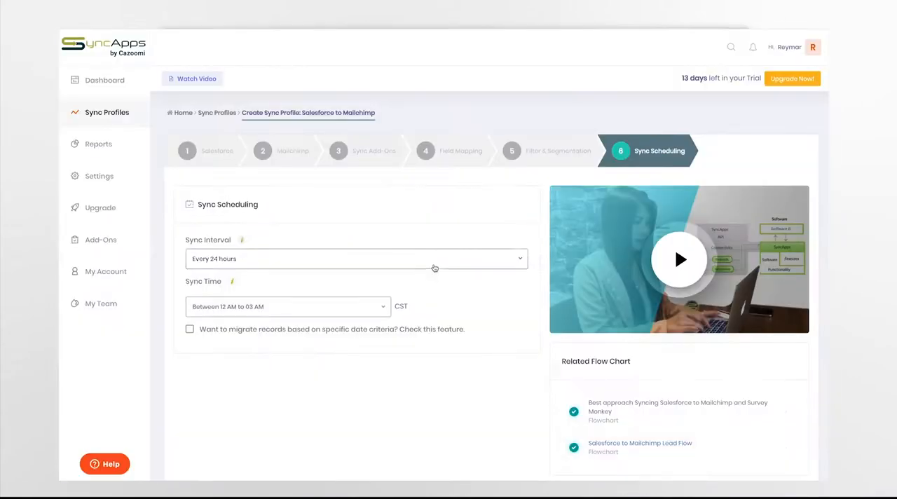
Finish the profile, run Sync Now, and view the Reports dashboard.
{"action": "scroll", "scroll_direction": "down", "scroll_amount": 3}
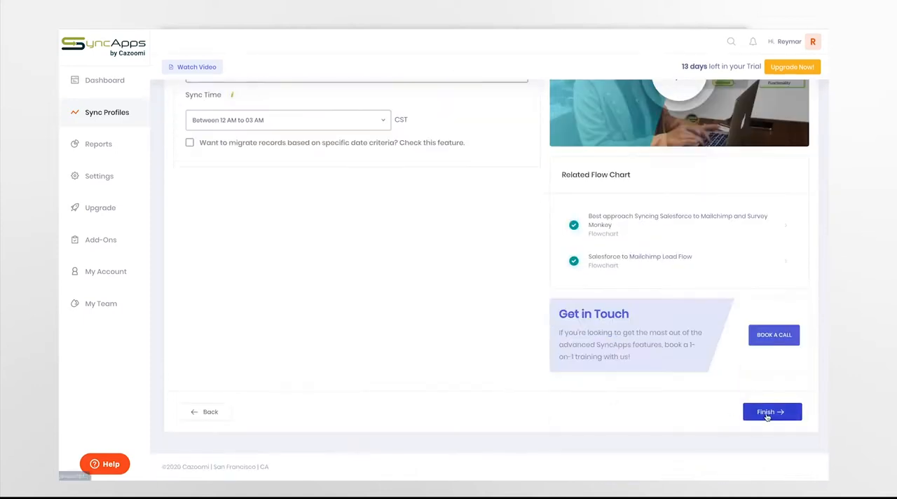
{"action": "left_click", "coordinate": [771, 411]}
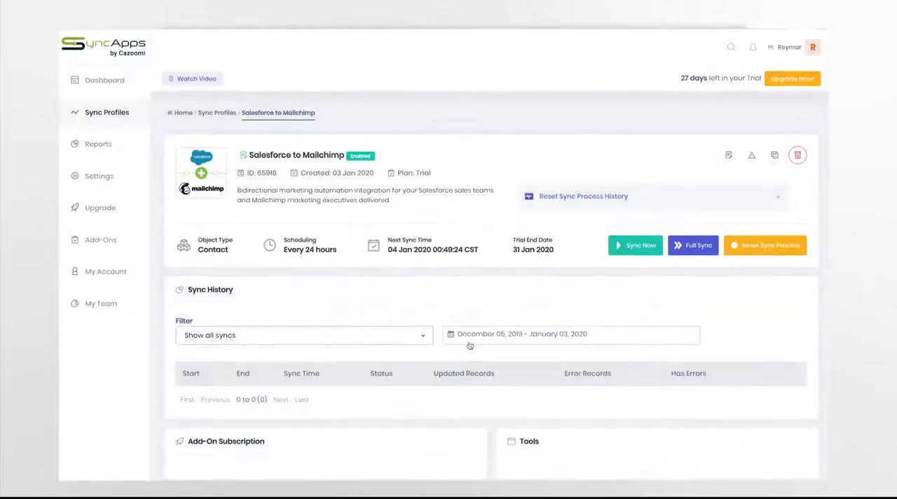
{"action": "left_click", "coordinate": [635, 245]}
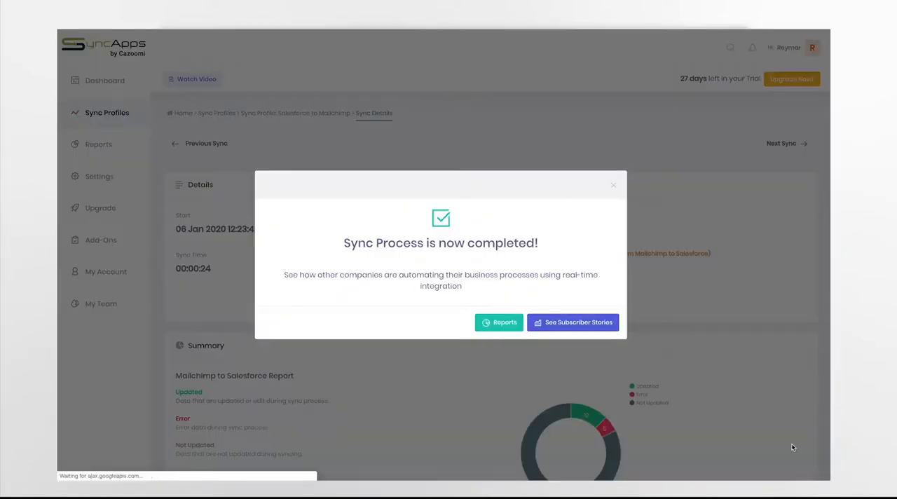
{"action": "left_click", "coordinate": [499, 322]}
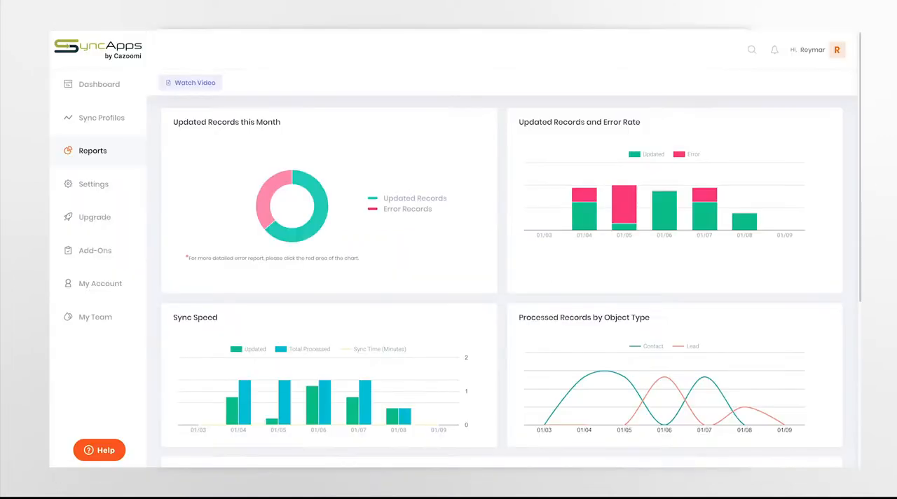